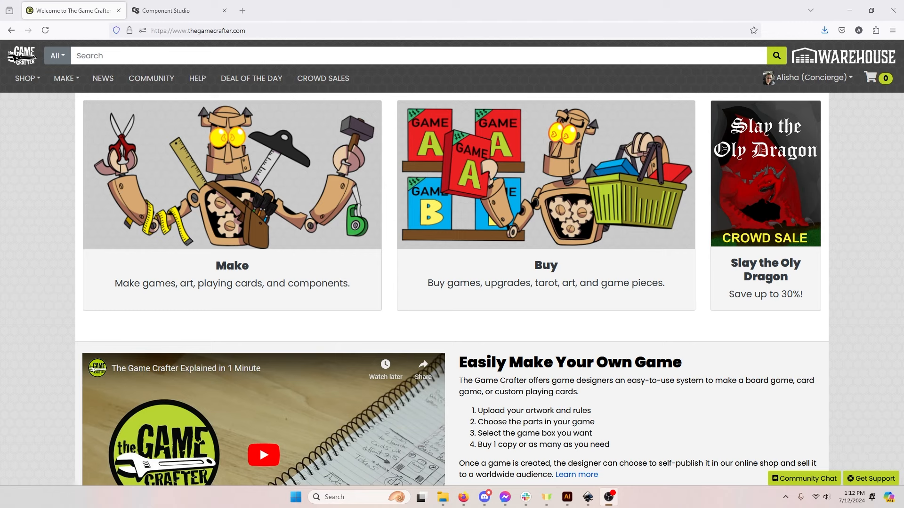
Navigate to The Game Crafter's catalogue of printable components via Make > Products
click(64, 78)
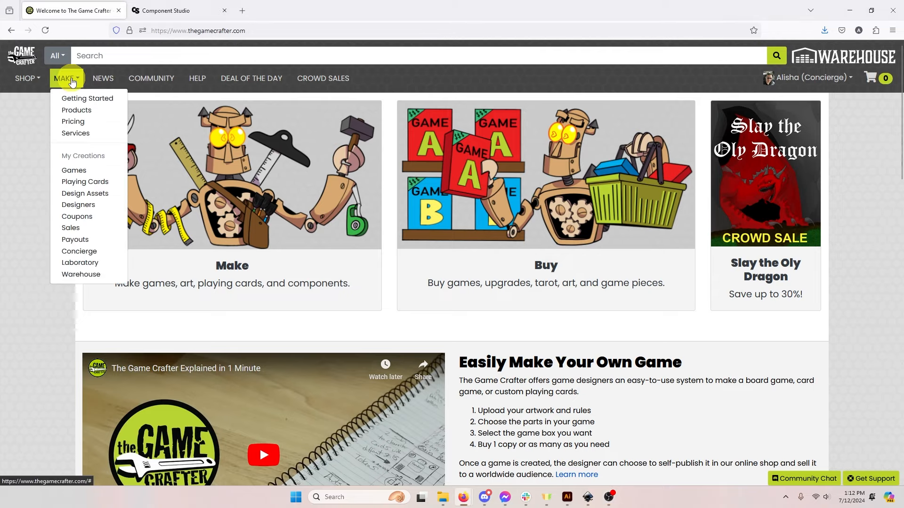
click(76, 110)
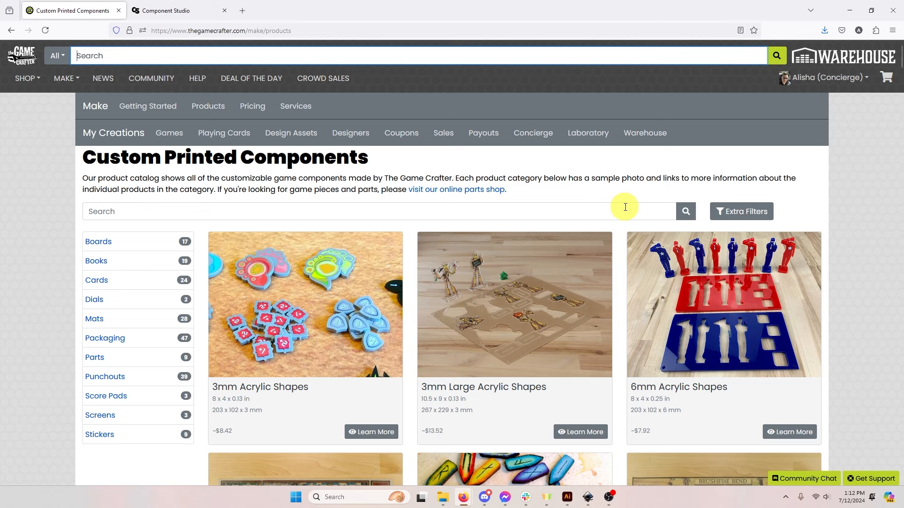
mouse_move(556, 280)
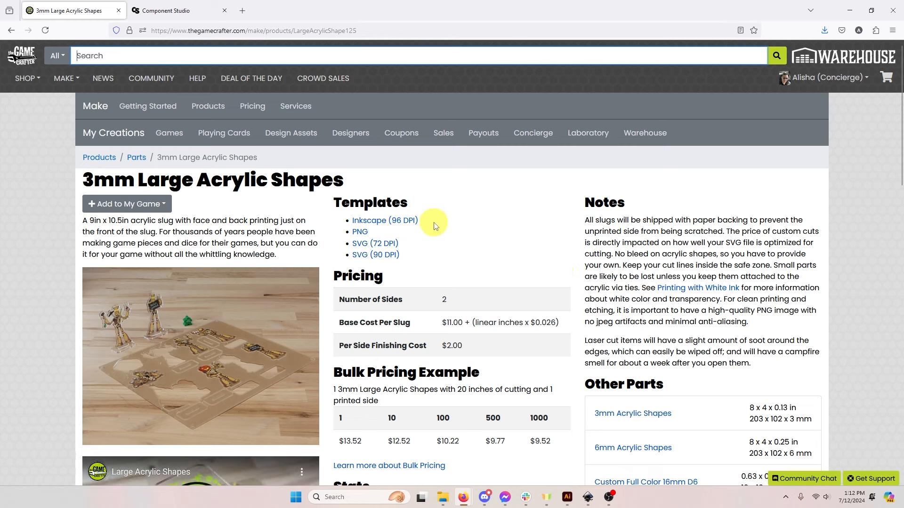
mouse_move(384, 221)
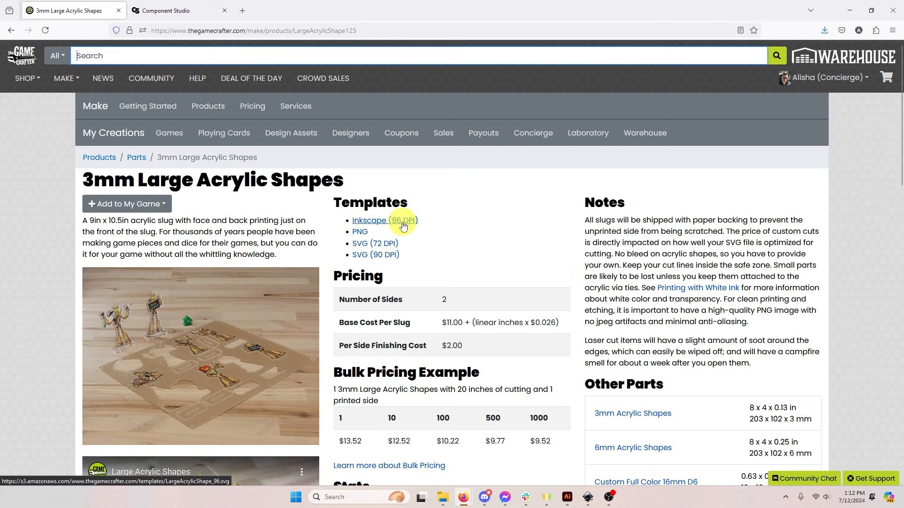
mouse_move(377, 246)
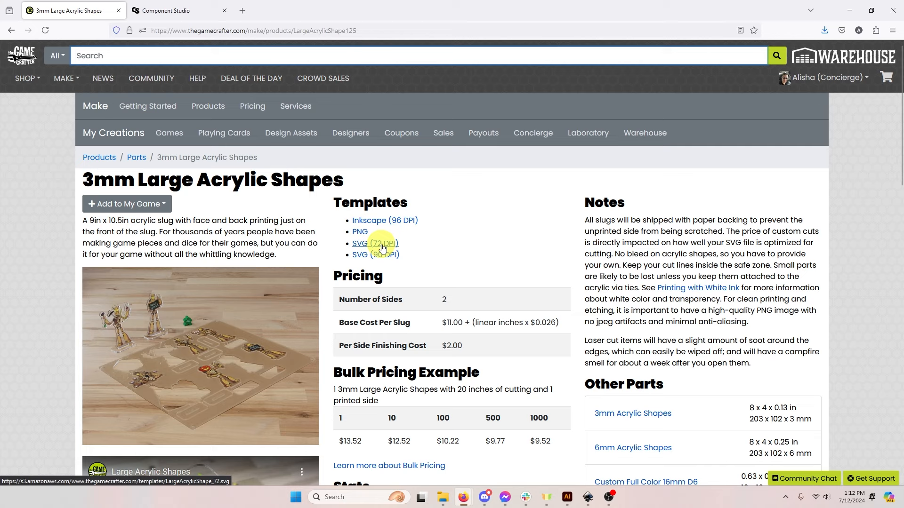
mouse_move(386, 264)
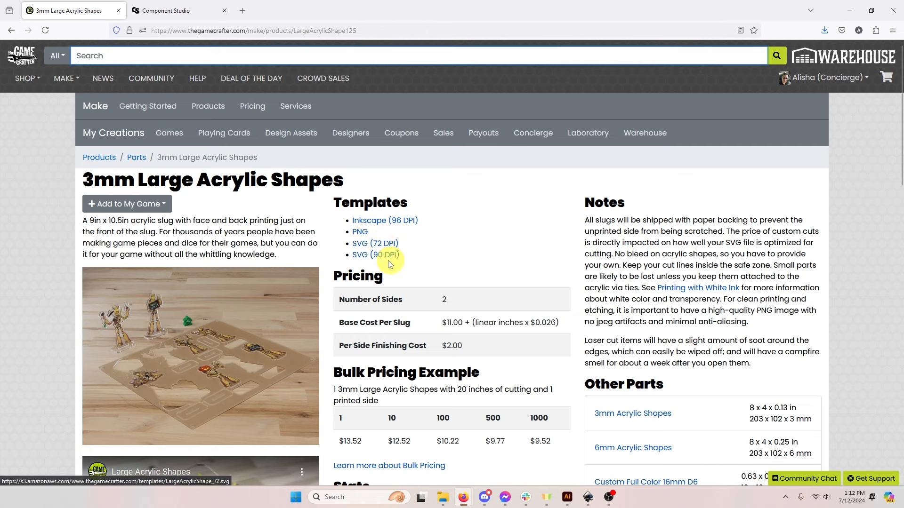
mouse_move(487, 225)
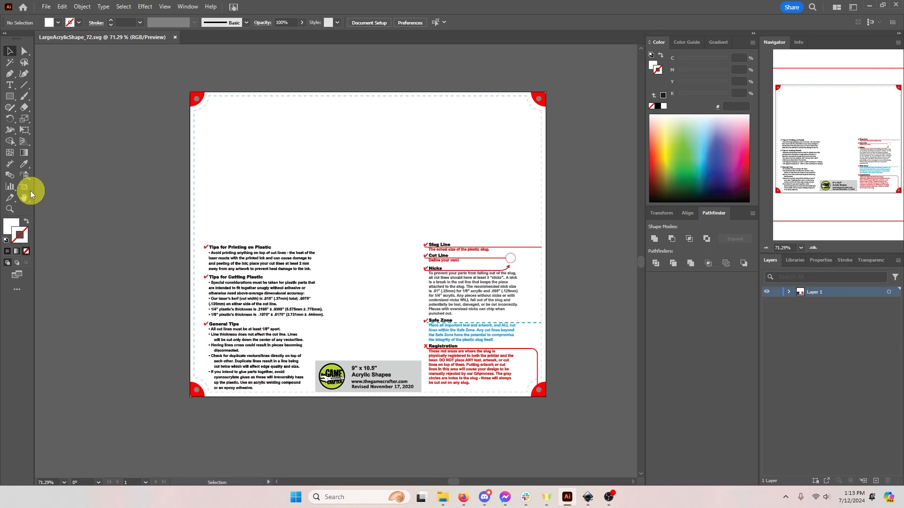
Inspect the LargeAcrylicShape_72.svg artboard size with the Artboard tool
click(10, 185)
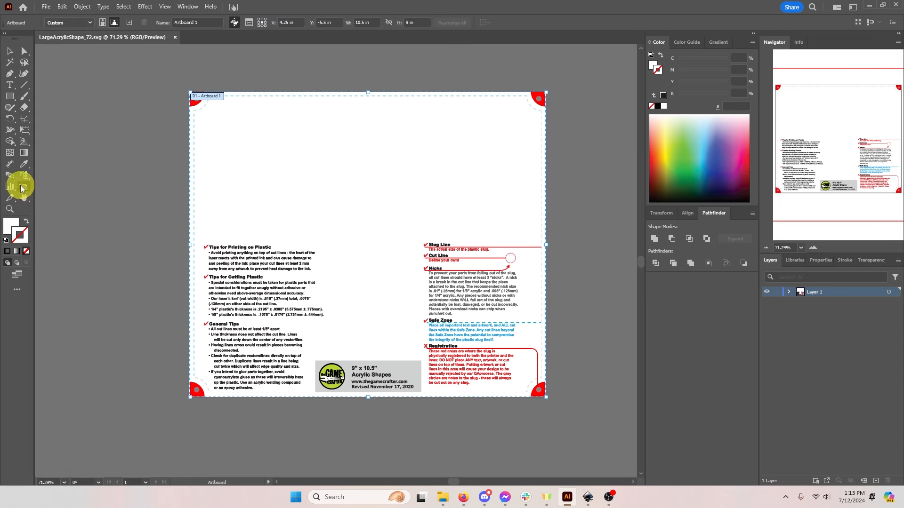
mouse_move(350, 44)
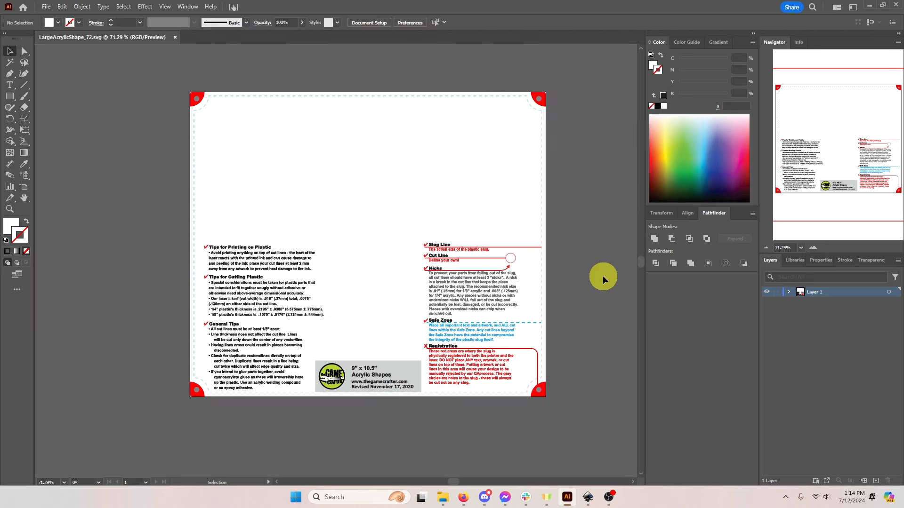
mouse_move(602, 286)
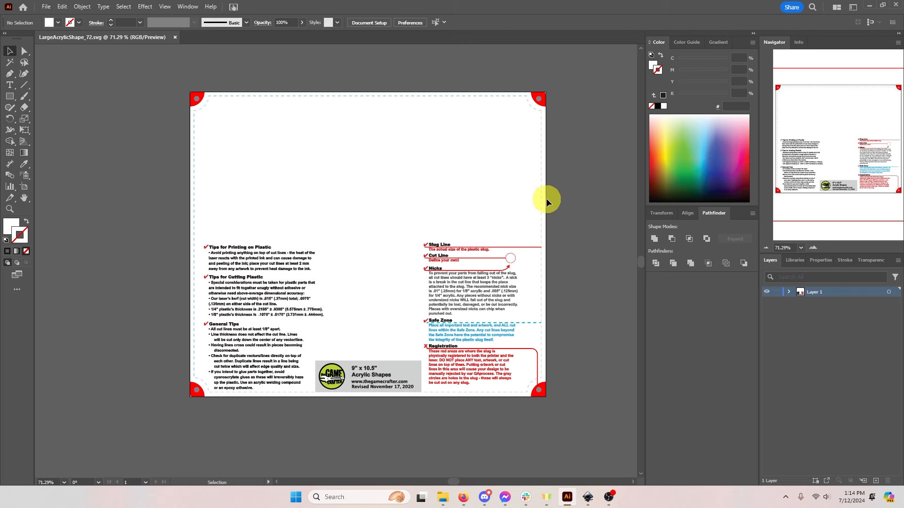
mouse_move(402, 113)
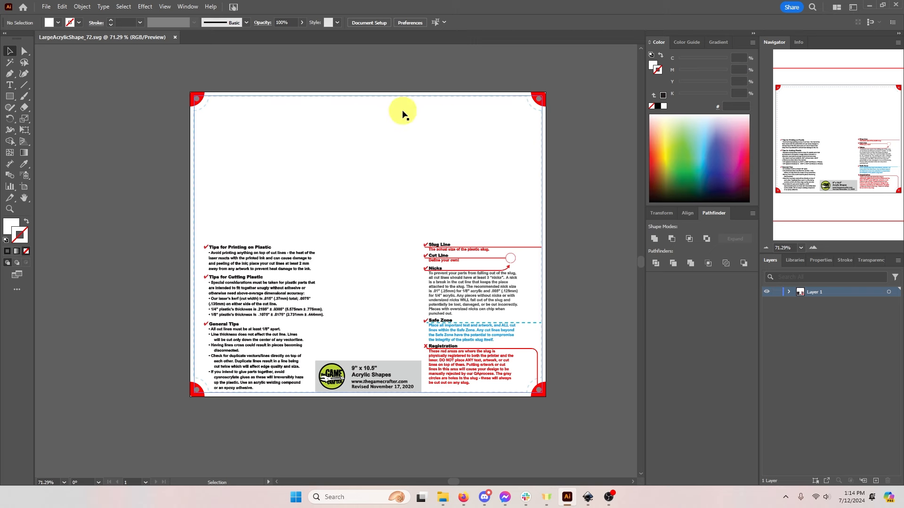
mouse_move(414, 198)
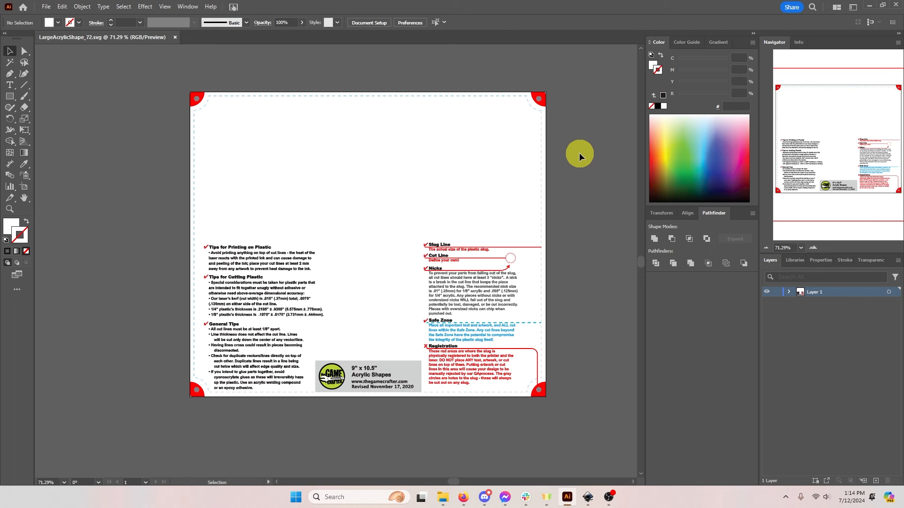
mouse_move(468, 312)
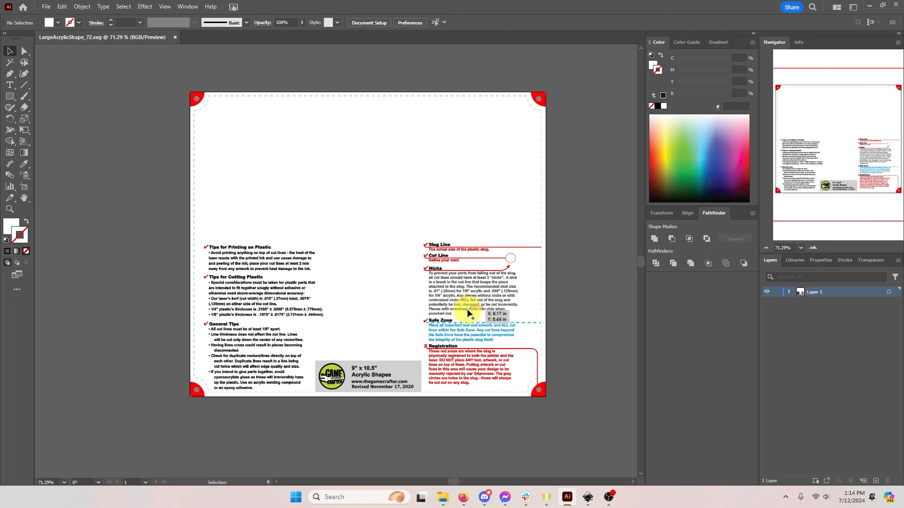
mouse_move(490, 312)
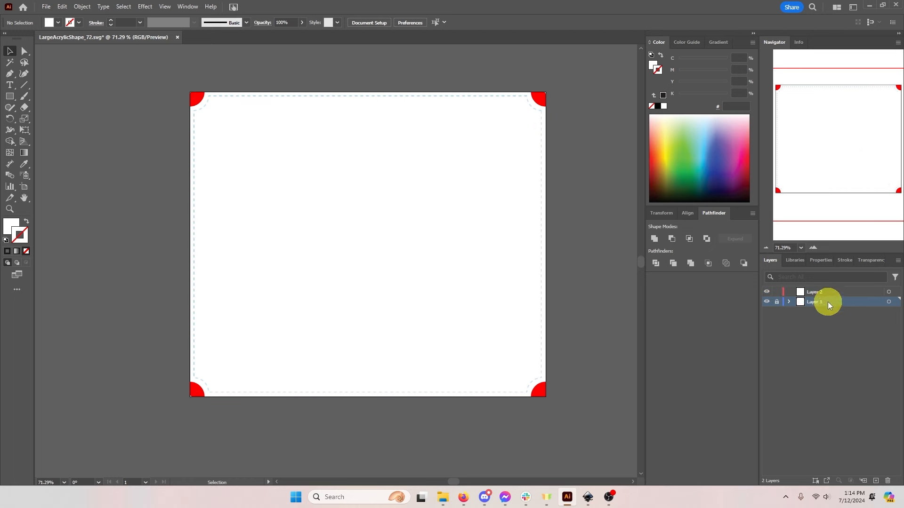
Make the new Layer 2 the active drawing layer above the locked template
click(814, 292)
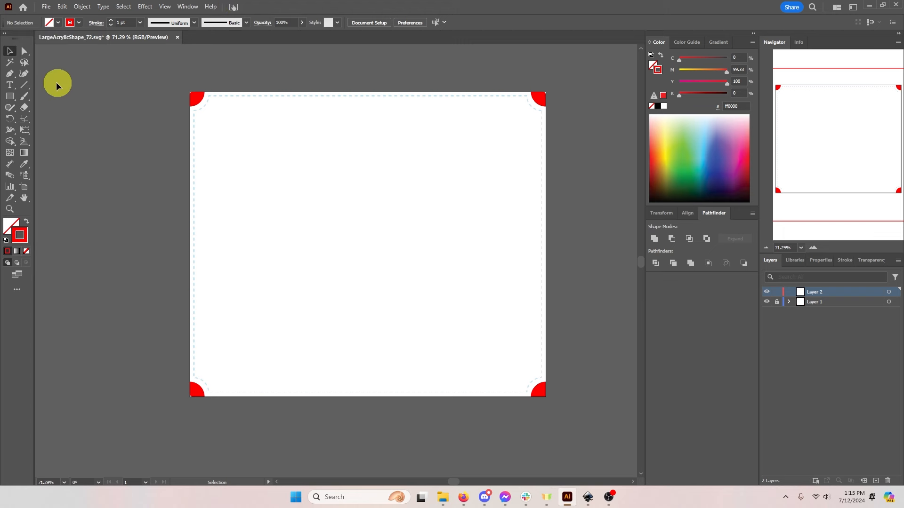
mouse_move(24, 63)
text(3)
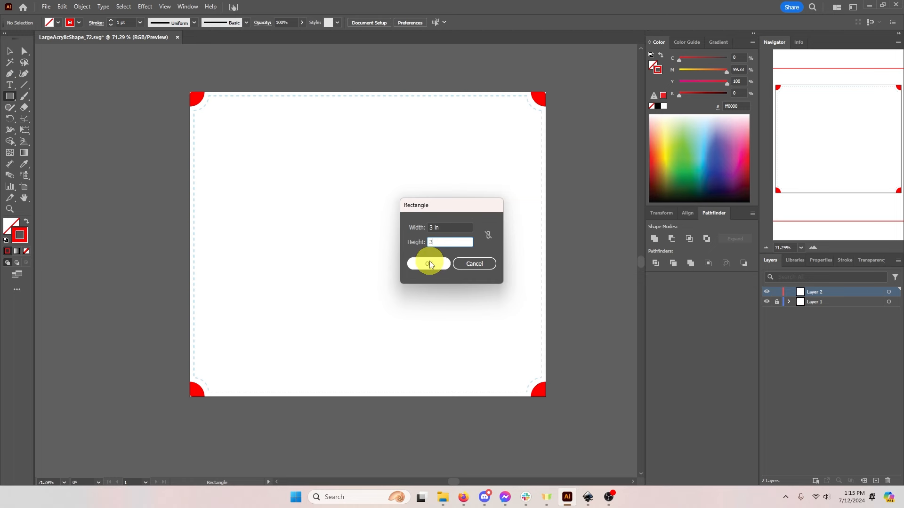
Place a 3 in × 3 in square at the slug's top-left and add a 2 in × 2 in circle
click(427, 263)
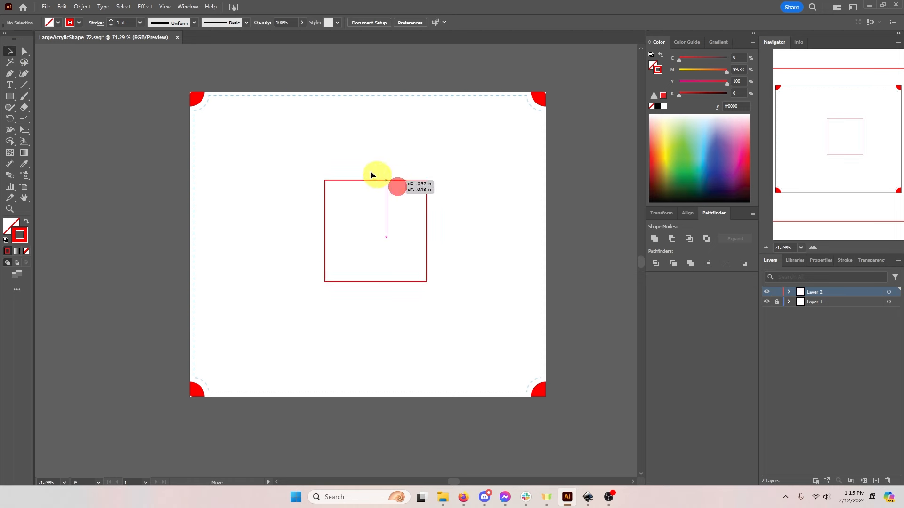
drag(374, 225, 260, 145)
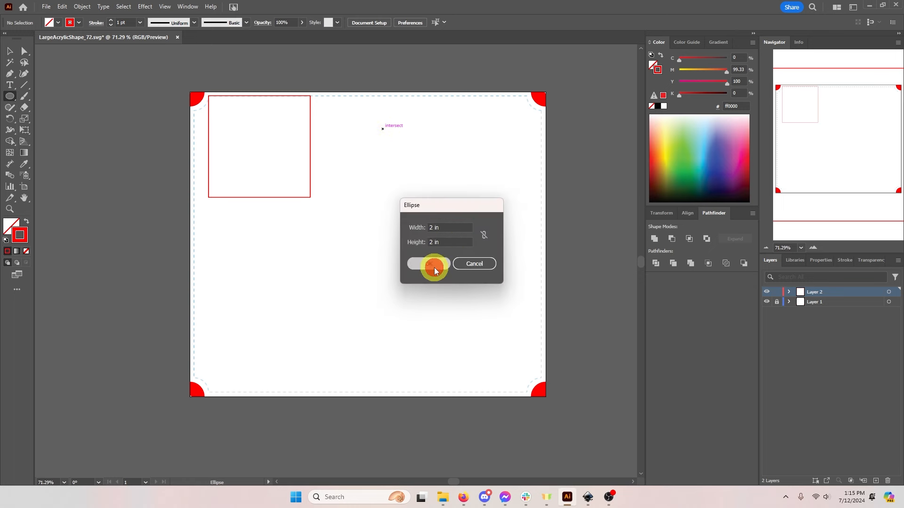
click(428, 264)
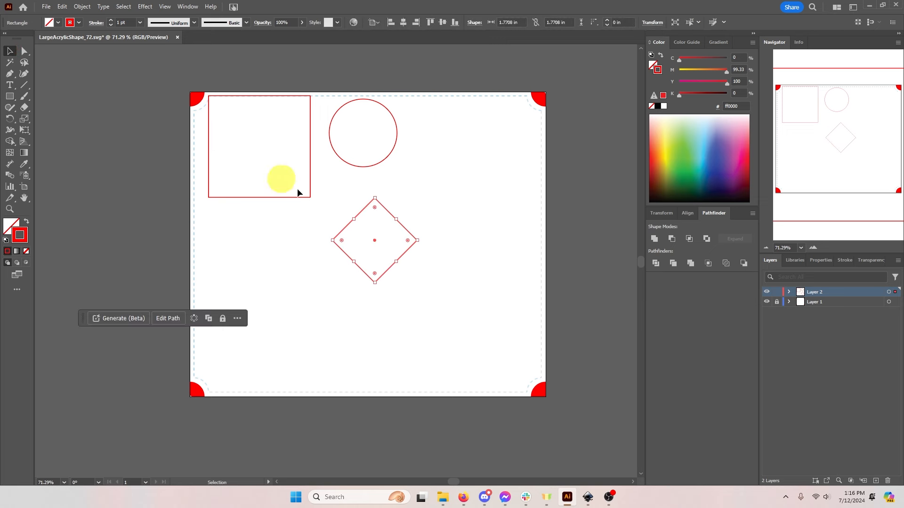
Overlap the diamond on the circle's bottom and Unite them in Pathfinder
drag(374, 240, 374, 179)
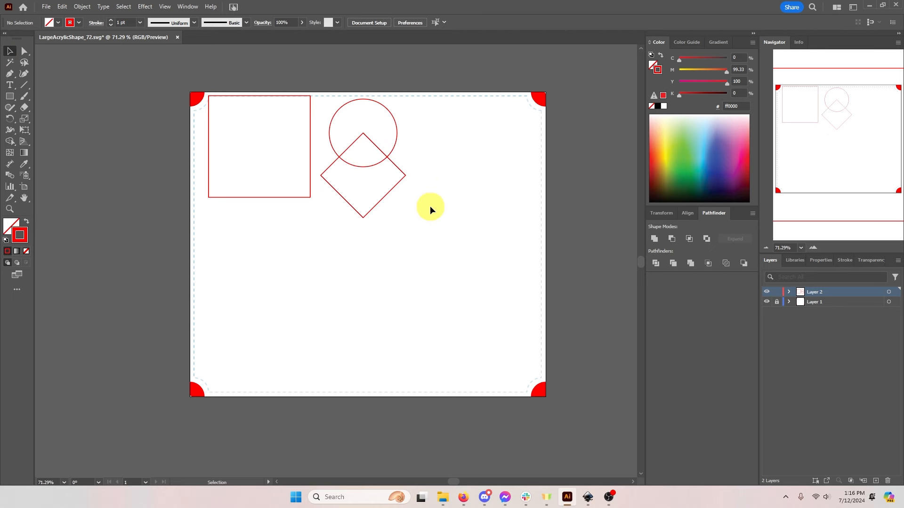
click(363, 174)
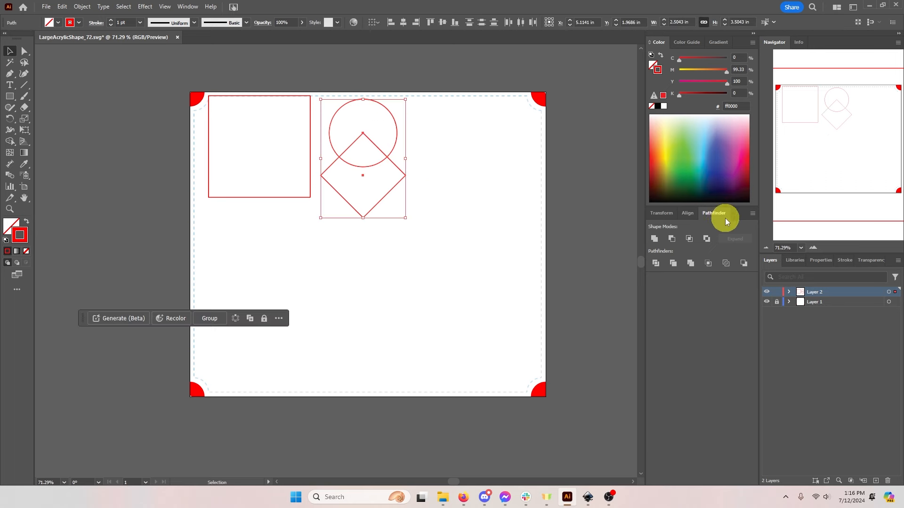
mouse_move(655, 238)
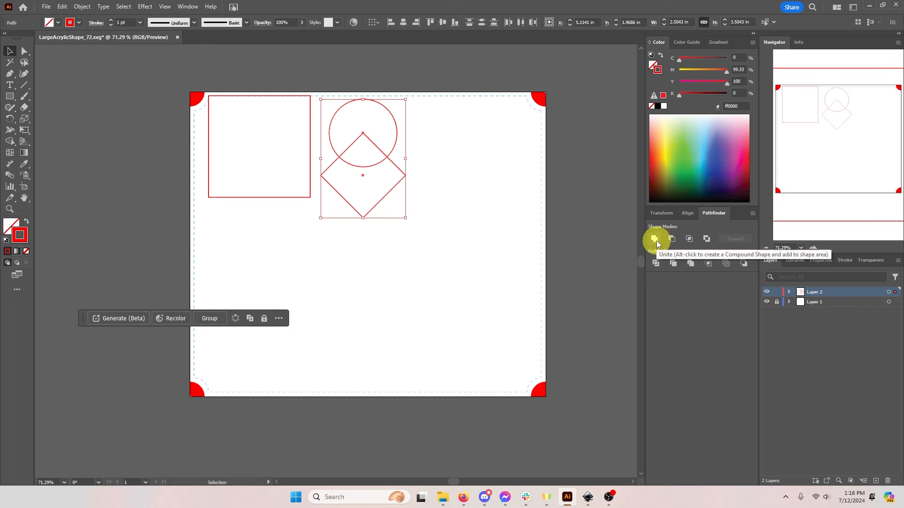
click(656, 238)
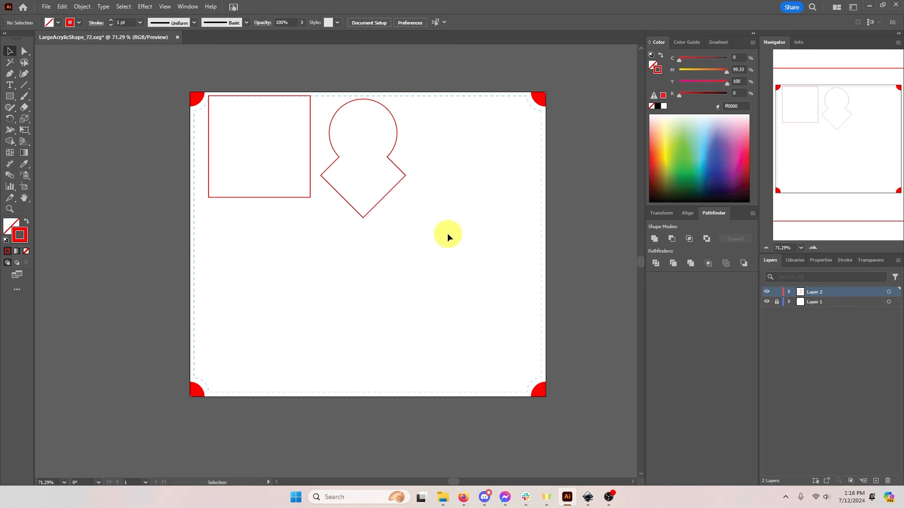
mouse_move(443, 241)
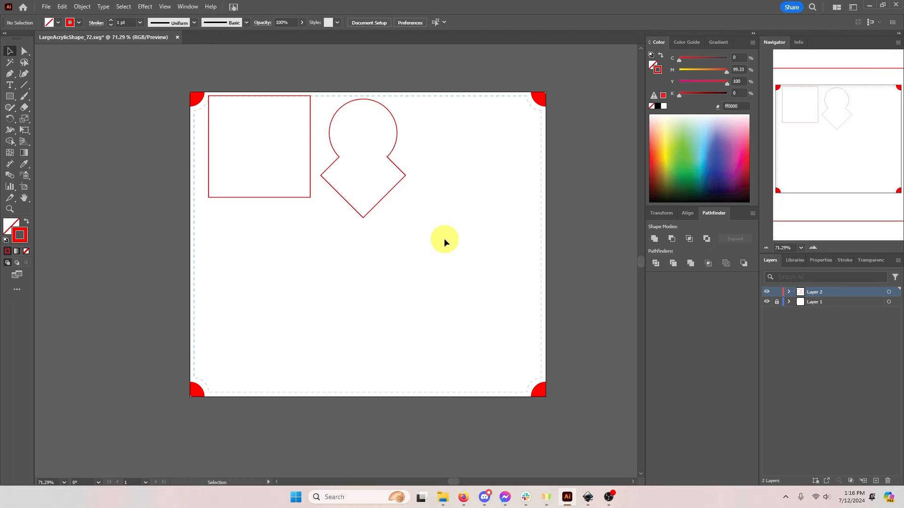
Select the next shape tool from the toolbar for drawing additional outlines
click(9, 96)
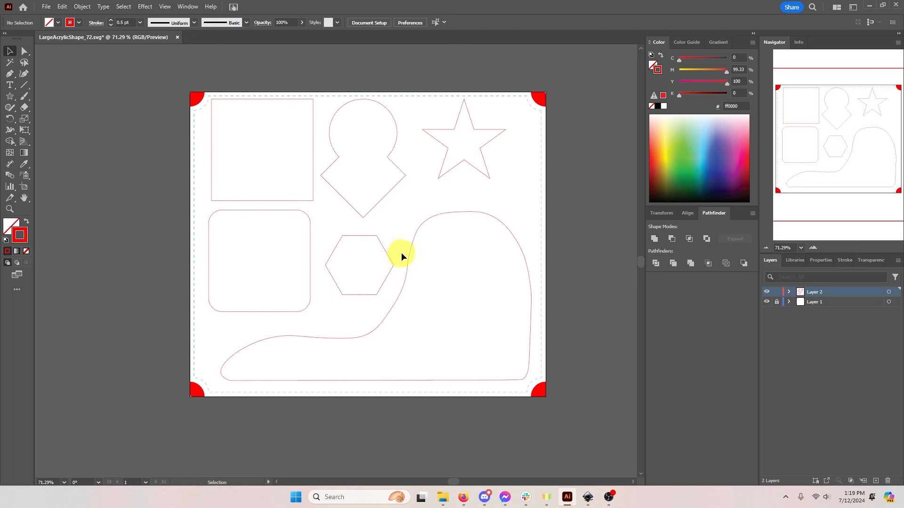
mouse_move(305, 344)
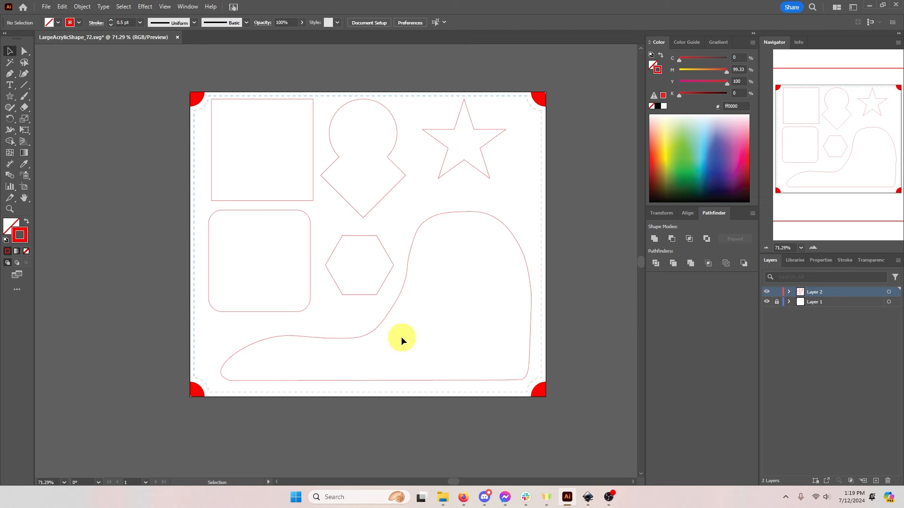
mouse_move(460, 271)
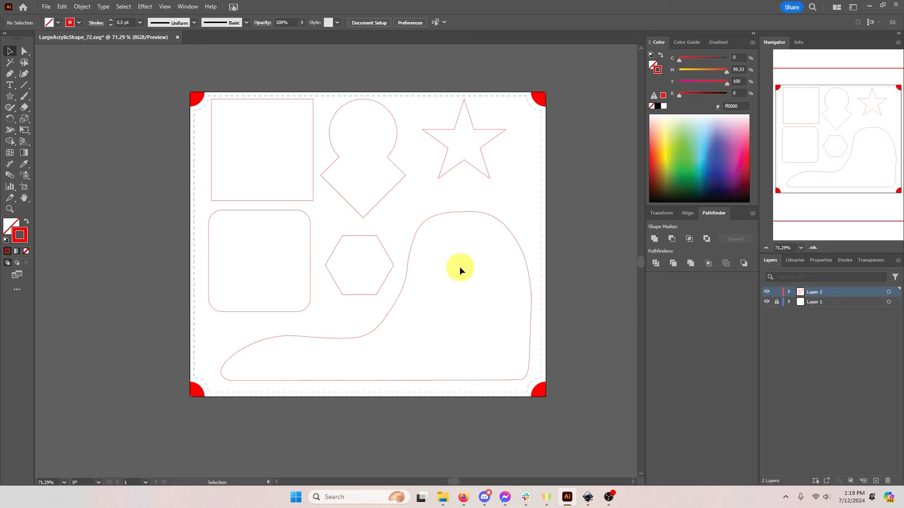
Delete template Layer 1 and accept the externally-modified file prompt
click(814, 302)
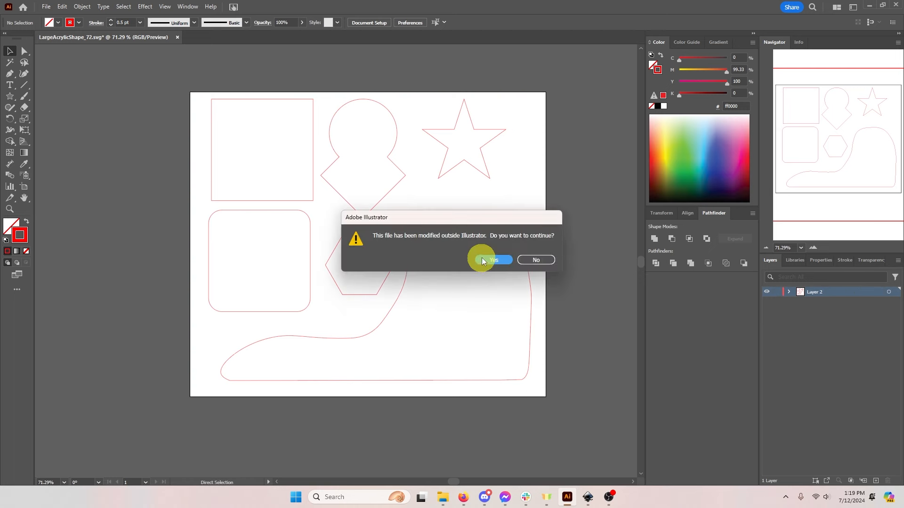
click(488, 260)
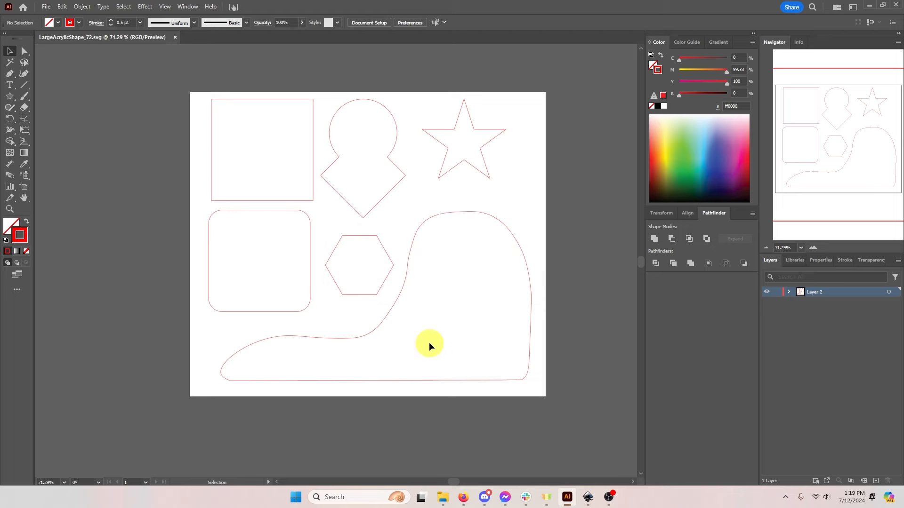
Set the page units to inches in Document Properties so it reads 10.5 × 9 in
click(587, 497)
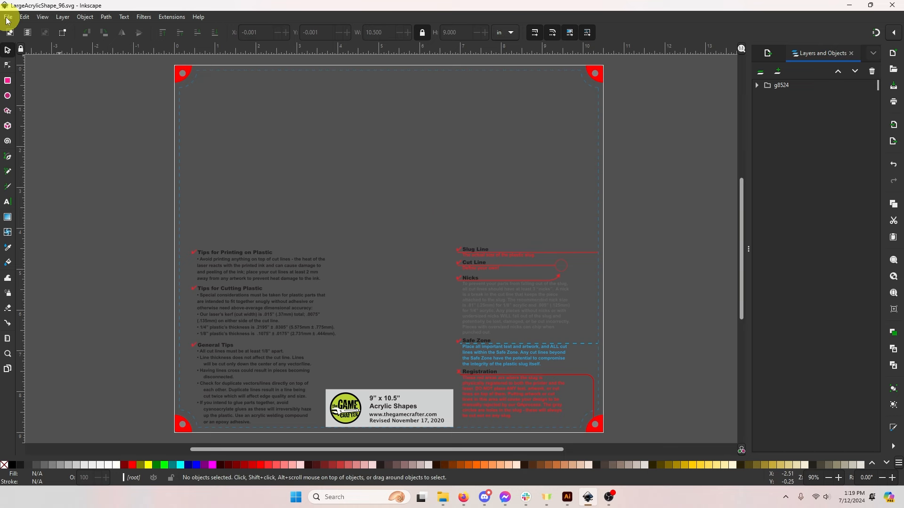
click(8, 16)
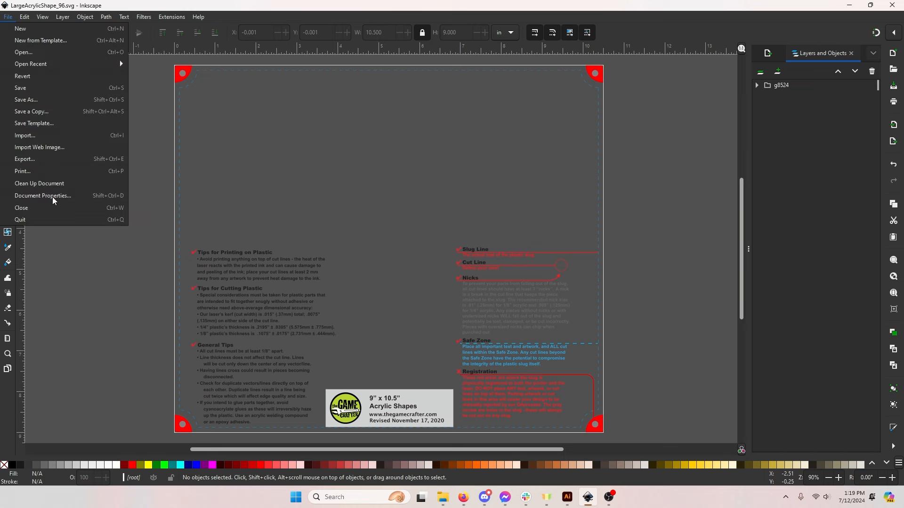
click(42, 195)
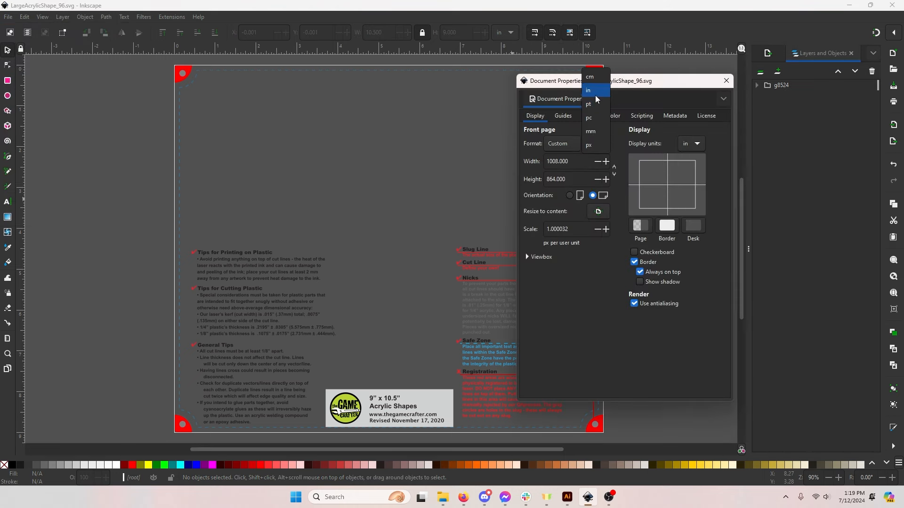
click(587, 90)
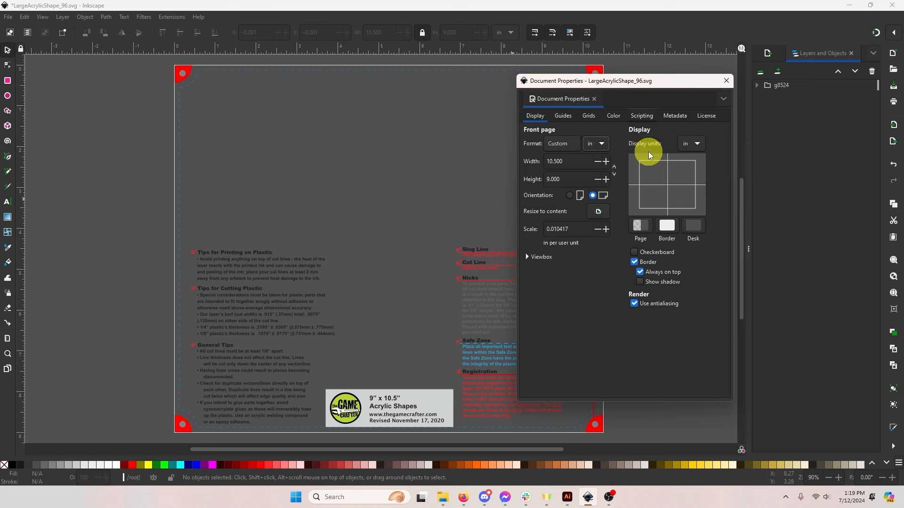
mouse_move(697, 143)
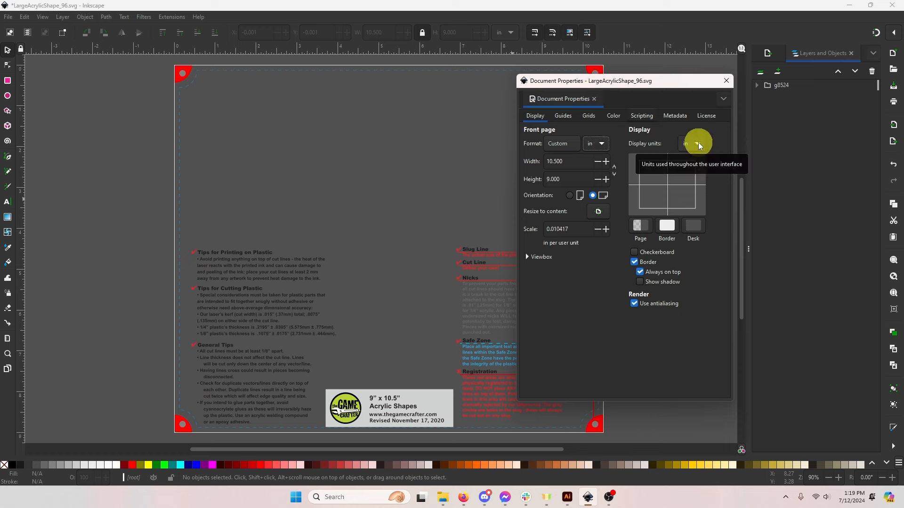
mouse_move(576, 160)
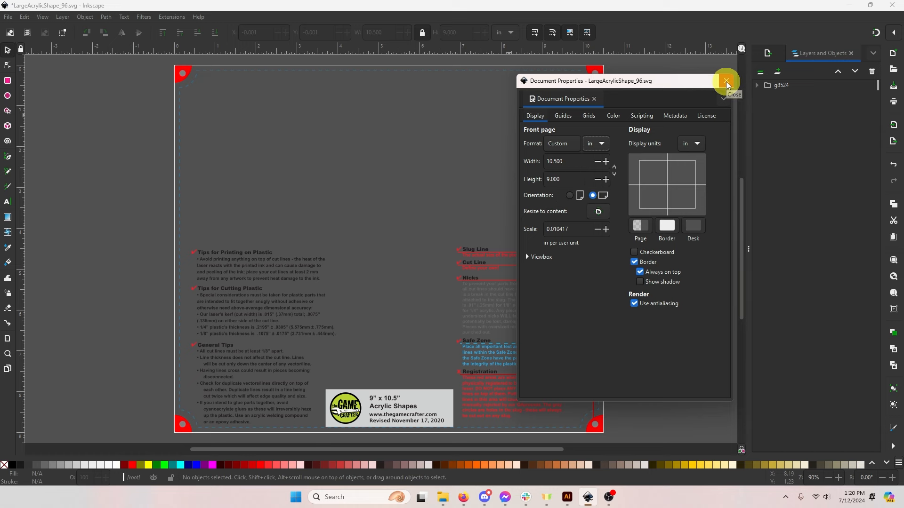
click(725, 81)
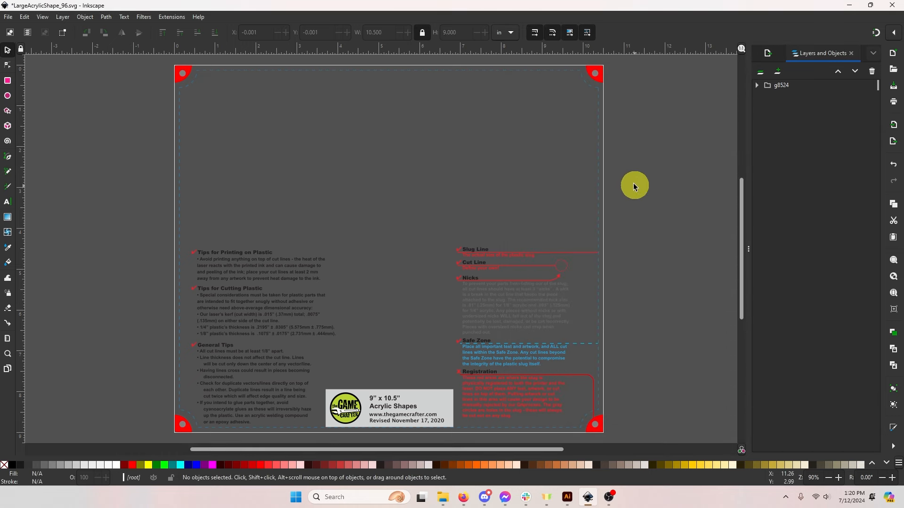
Remove the tips text, lock the safe-zone layer, and add a new Layer 1
drag(633, 186, 475, 302)
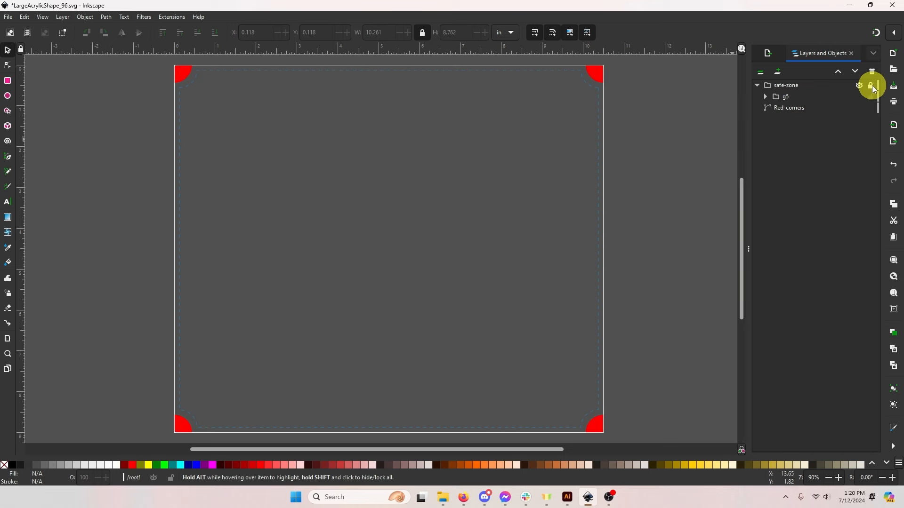
click(776, 71)
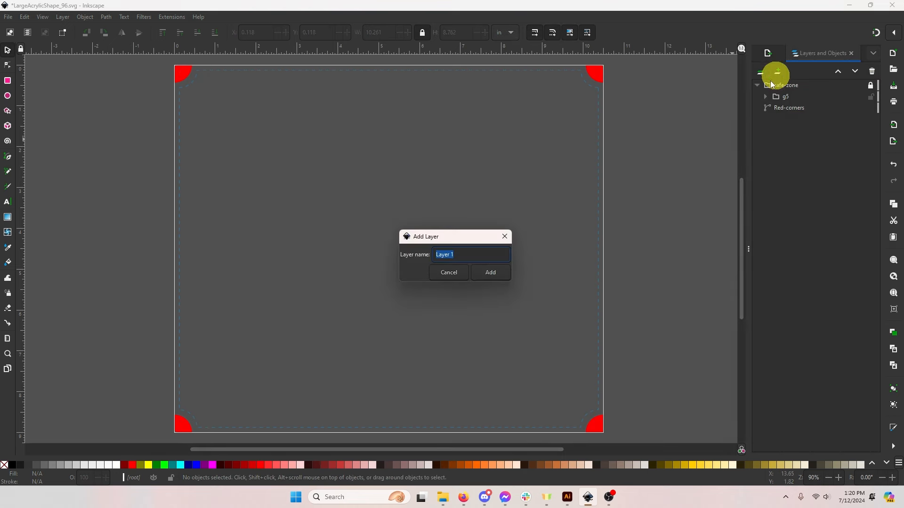
click(490, 272)
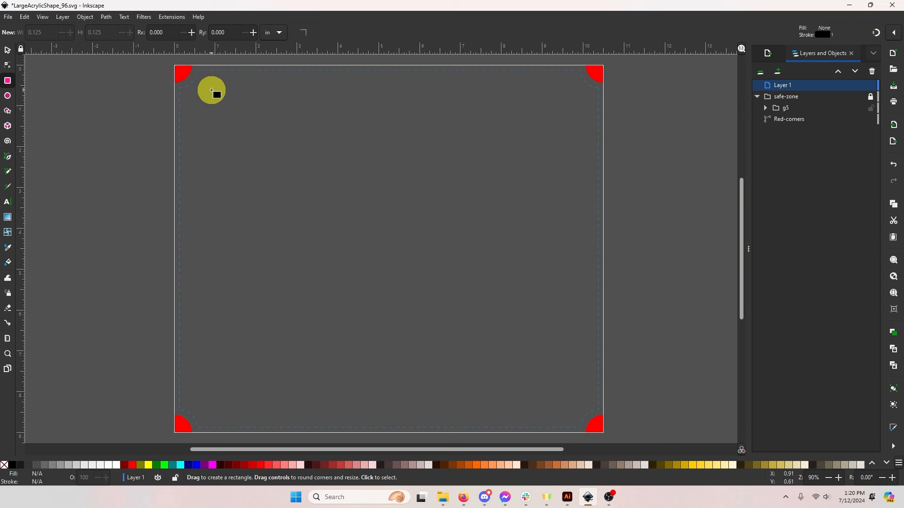
Draw a 3.000 × 3.000 in square near the page's top-left and deselect it
drag(211, 90, 315, 199)
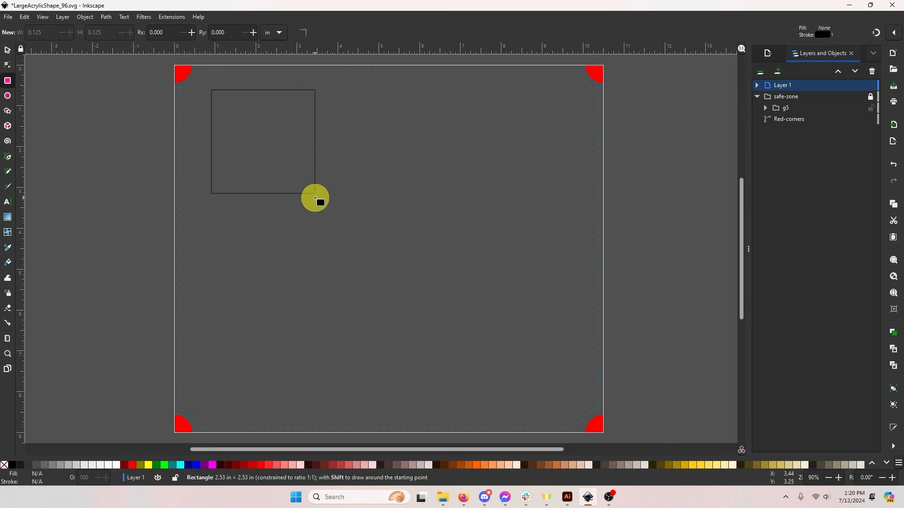
drag(314, 198, 334, 217)
text(3)
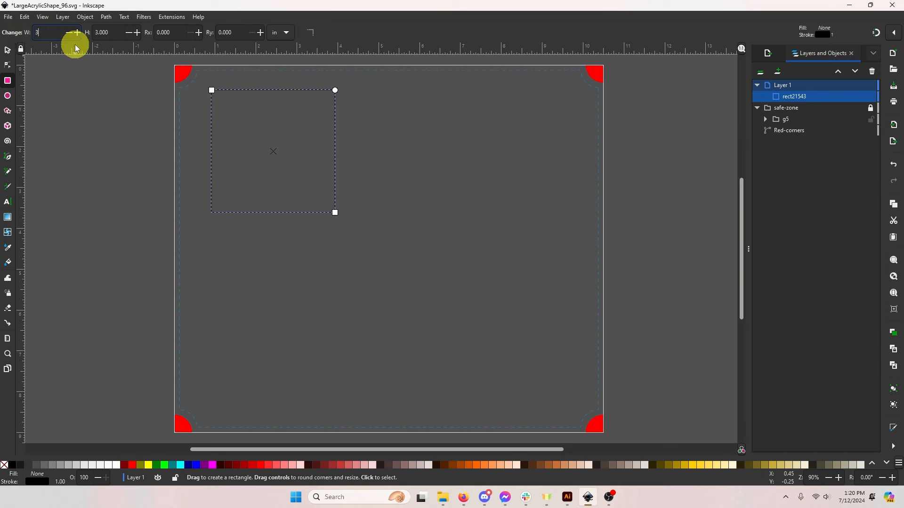
mouse_move(106, 47)
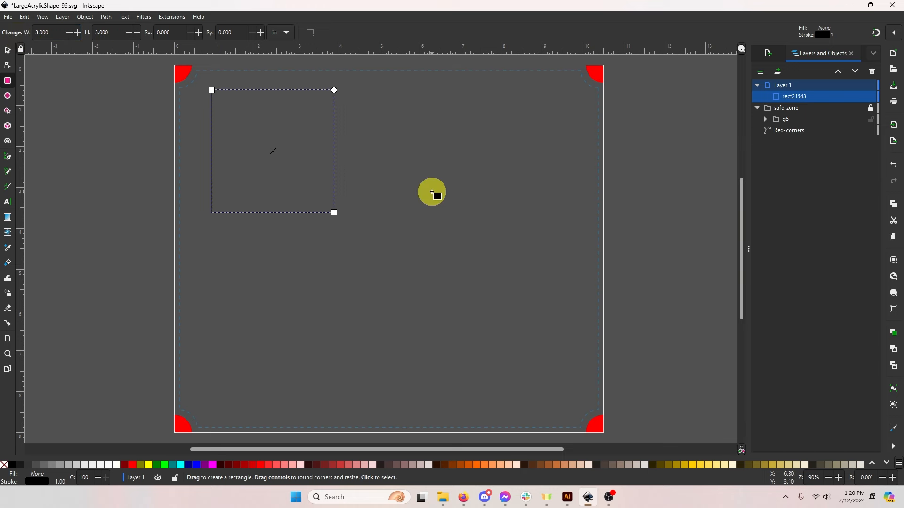
click(9, 96)
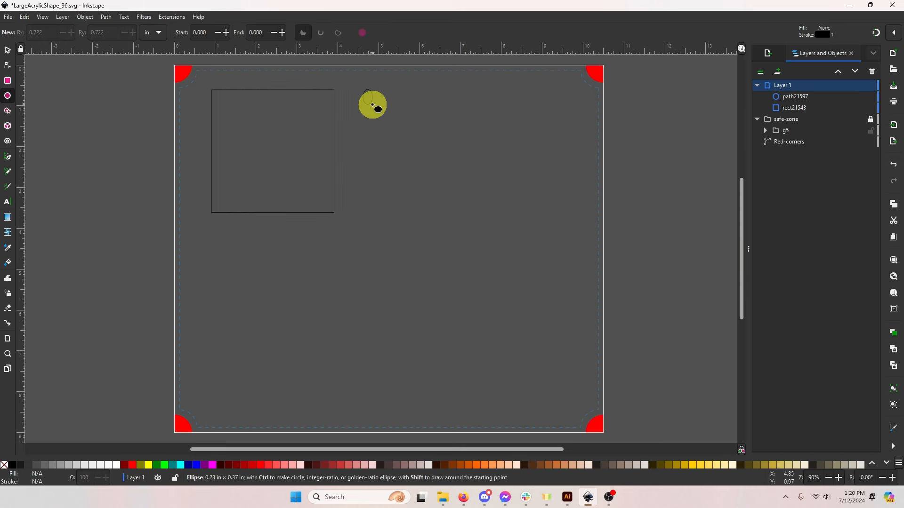
Draw the circle, rotate the square 45° by exact angle, and move the diamond up under the circle
drag(372, 105, 441, 181)
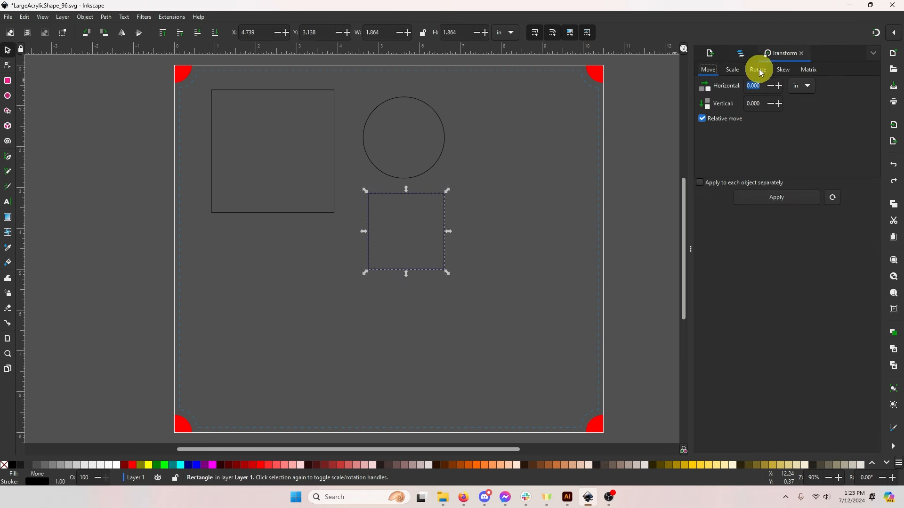
click(757, 69)
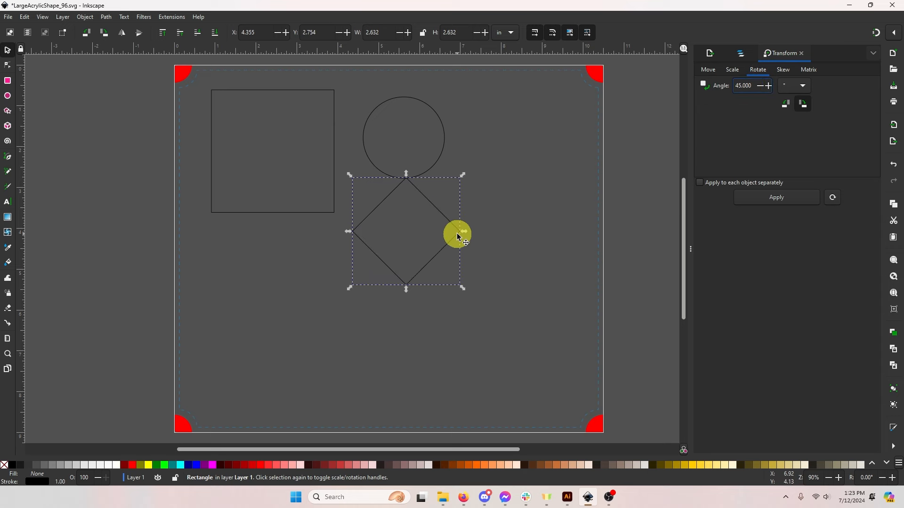
drag(457, 235, 458, 183)
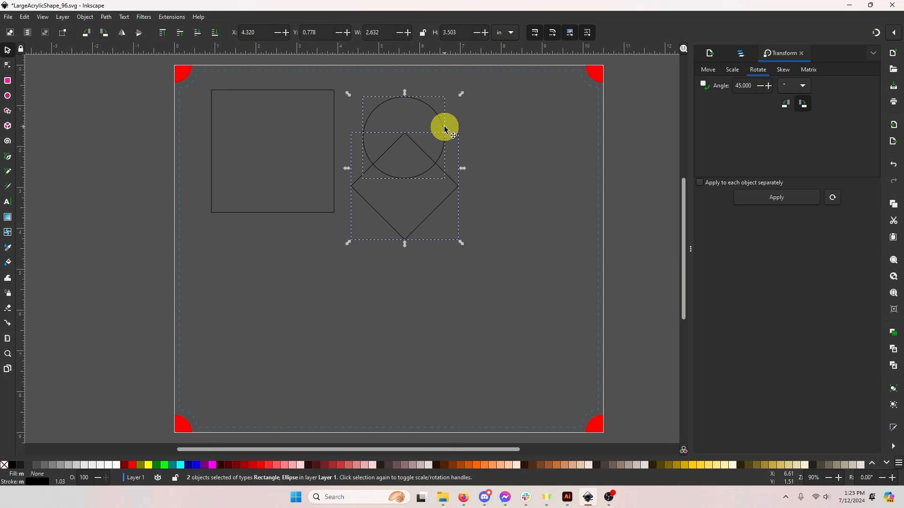
Use Path > Union to merge the circle and diamond into one combined outline
click(105, 16)
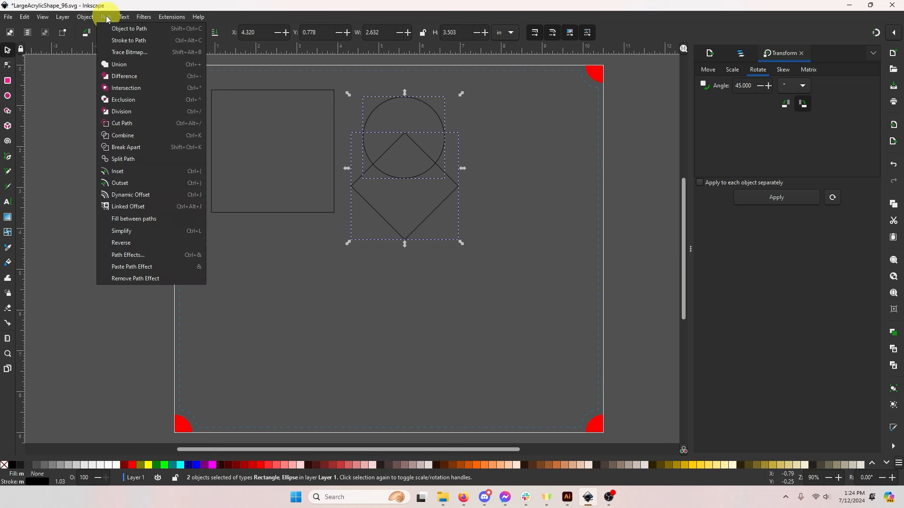
mouse_move(125, 76)
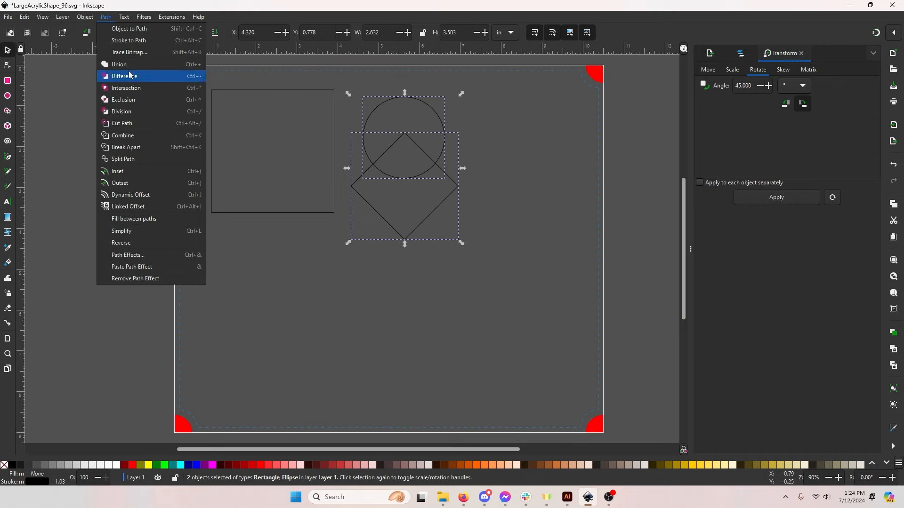
click(565, 497)
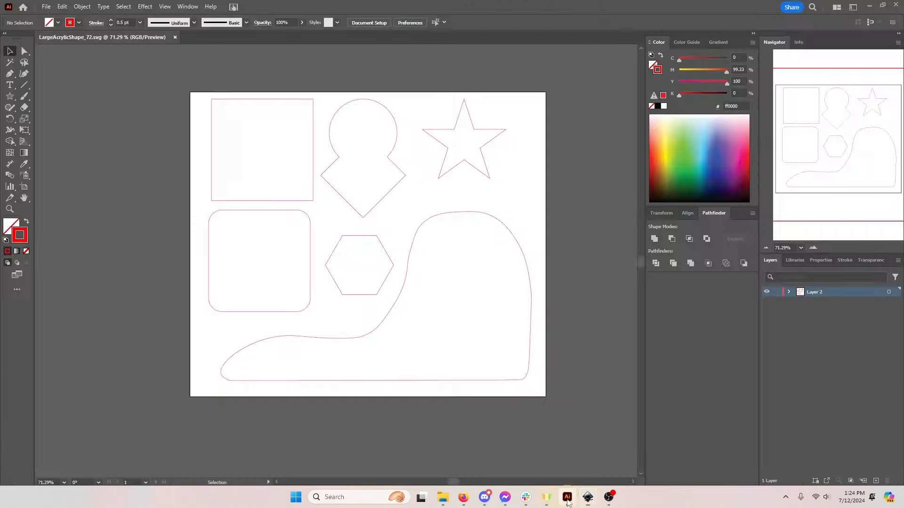
click(587, 497)
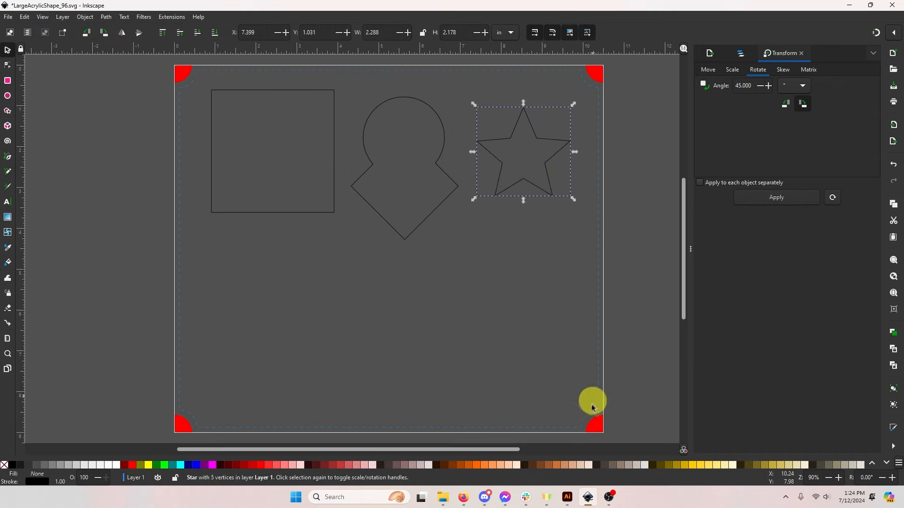